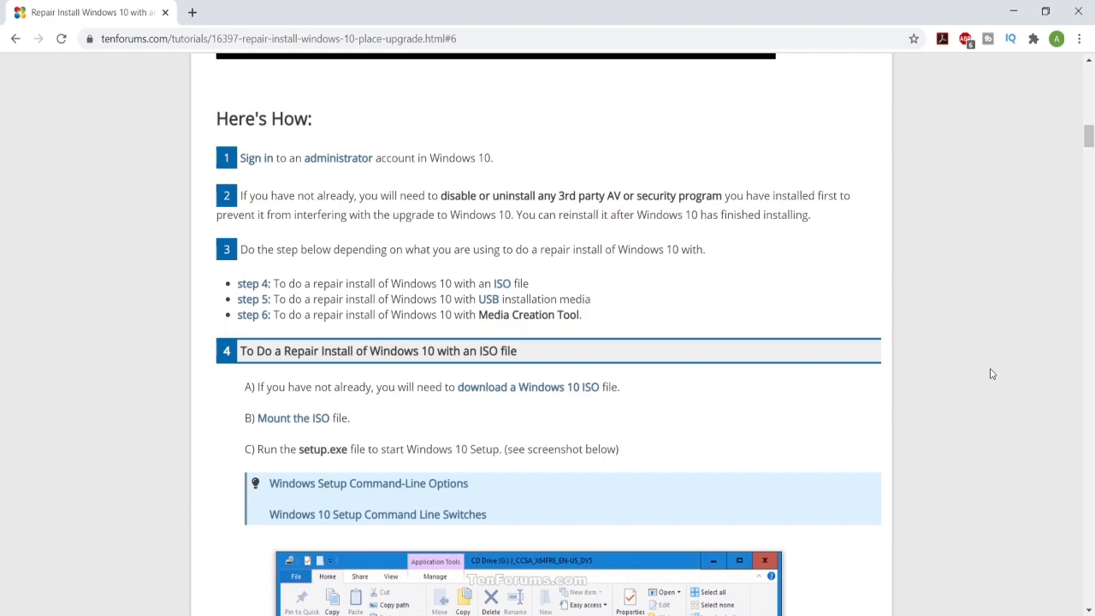
Scroll through the tutorial's opening sections on the repair install
scroll(up, 3)
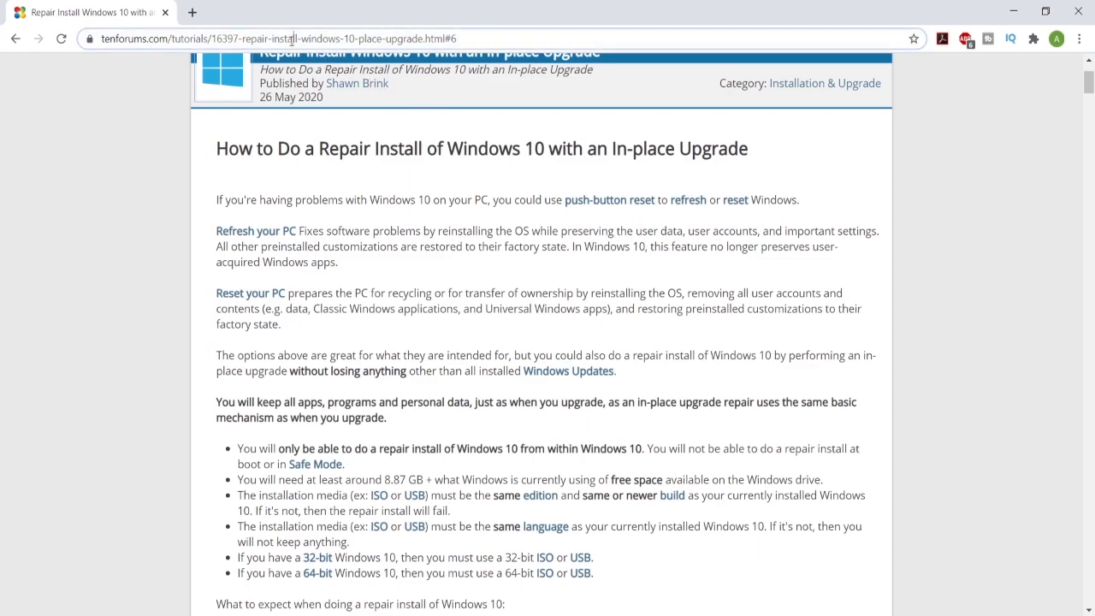
scroll(down, 3)
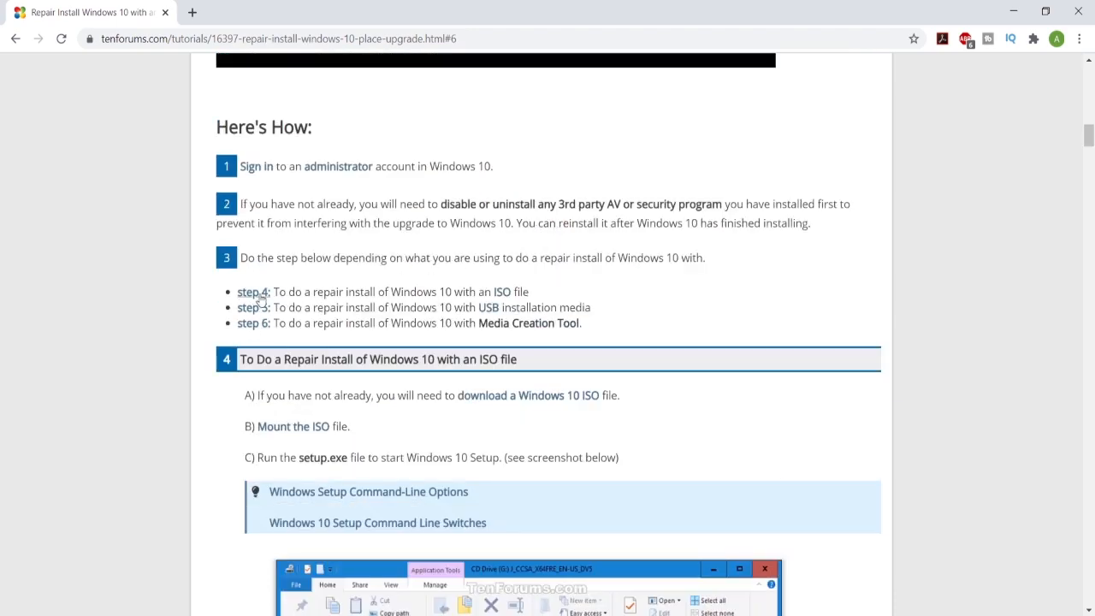
mouse_move(461, 255)
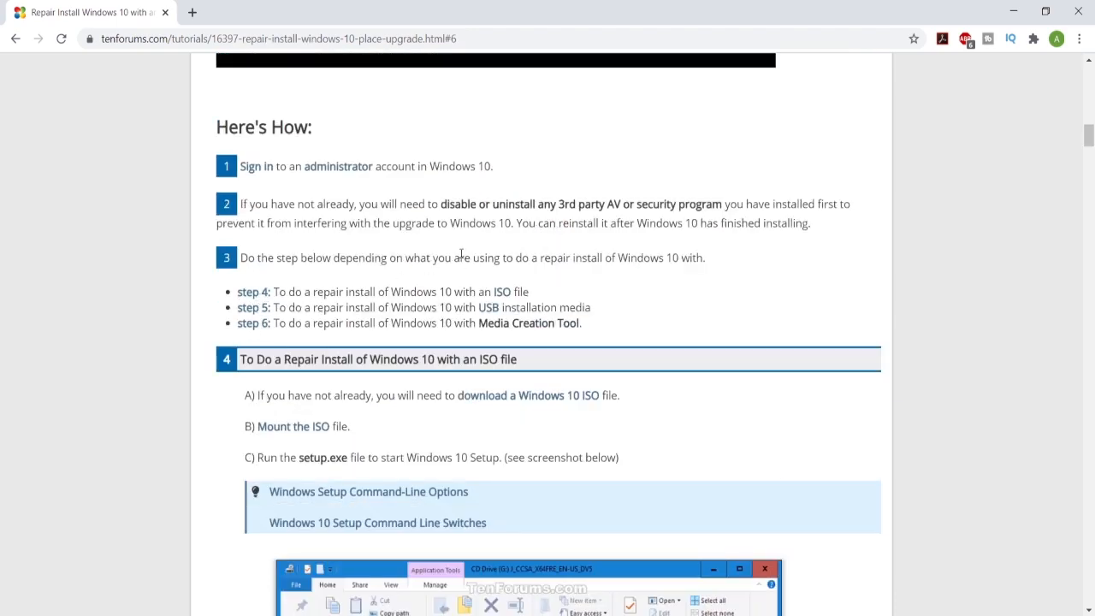
mouse_move(755, 260)
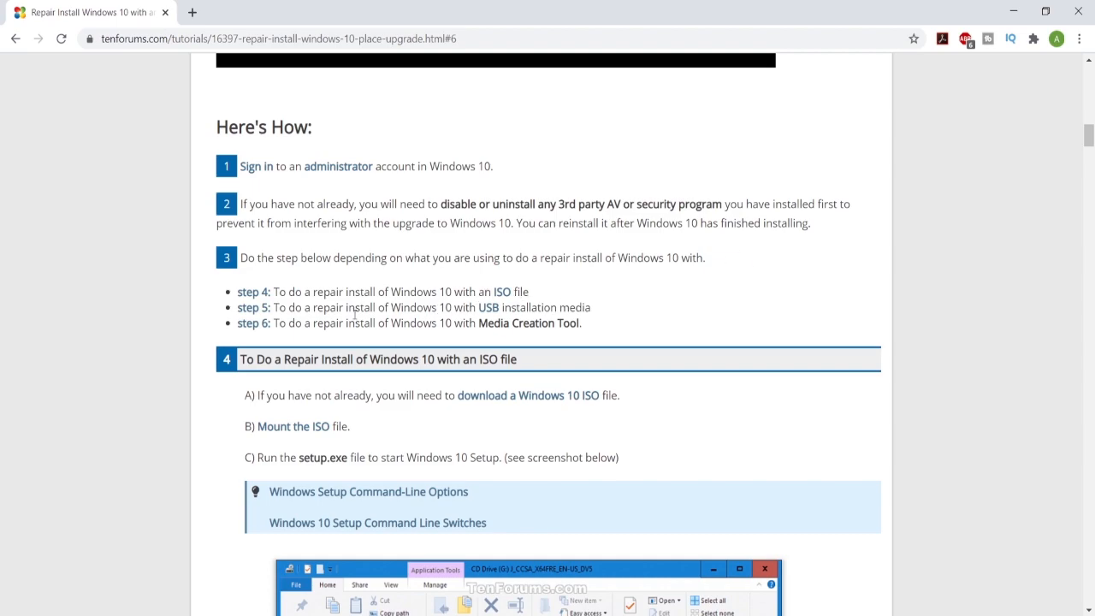
mouse_move(254, 312)
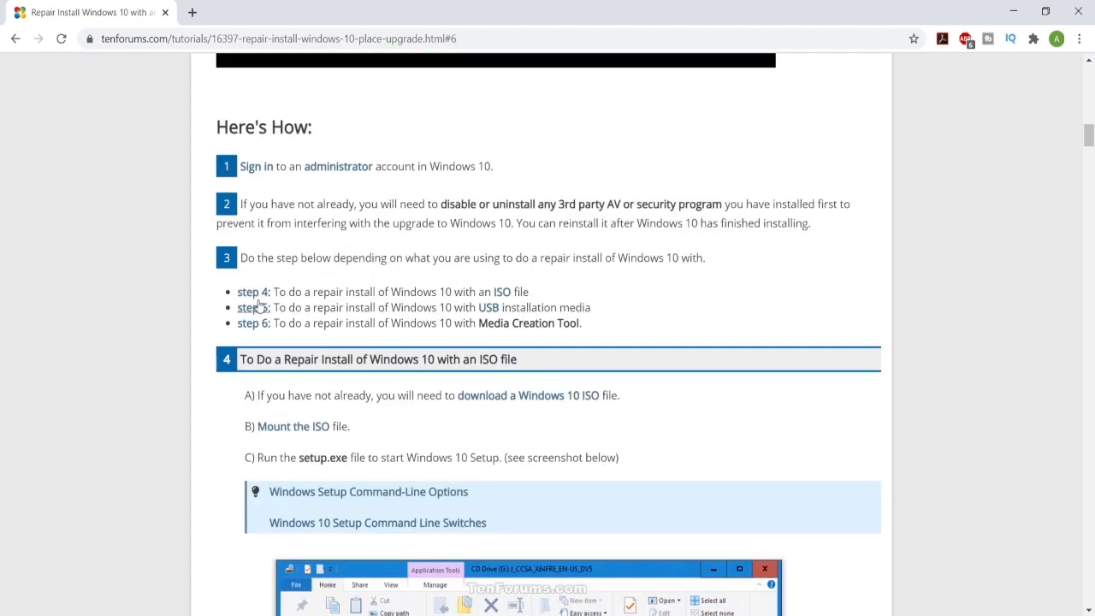
scroll(down, 3)
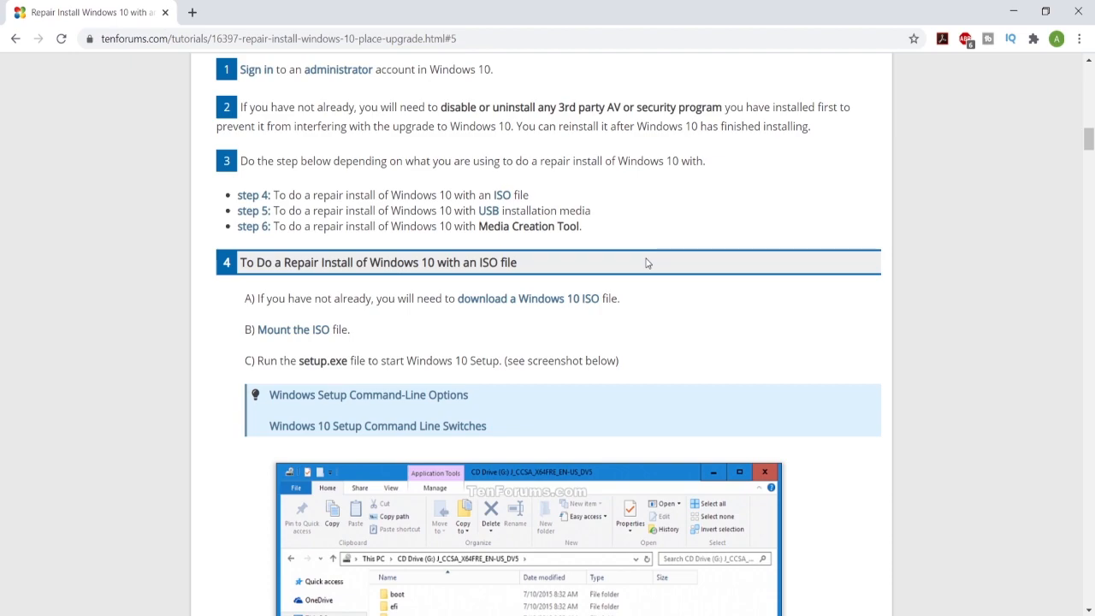
scroll(down, 3)
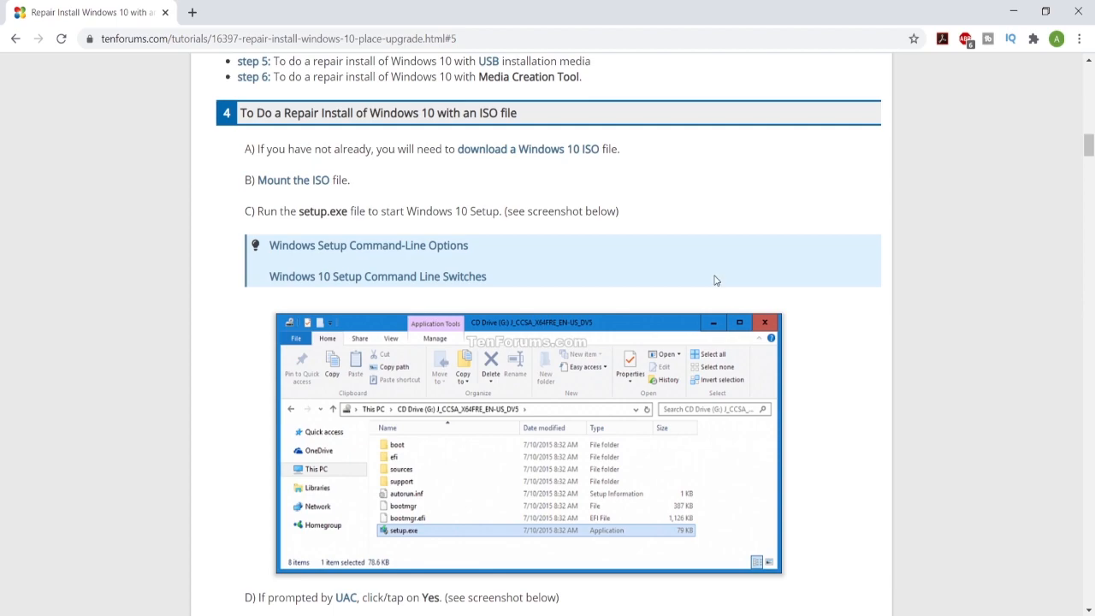
scroll(up, 3)
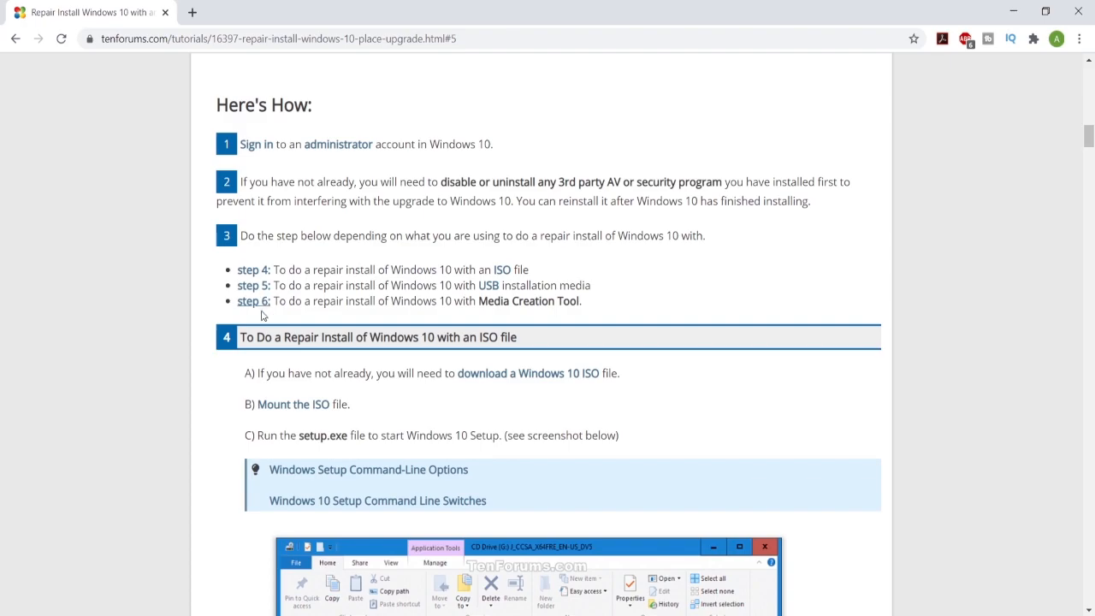
Follow the 'step 6' link and read through license terms to steps 7 and 8
click(253, 300)
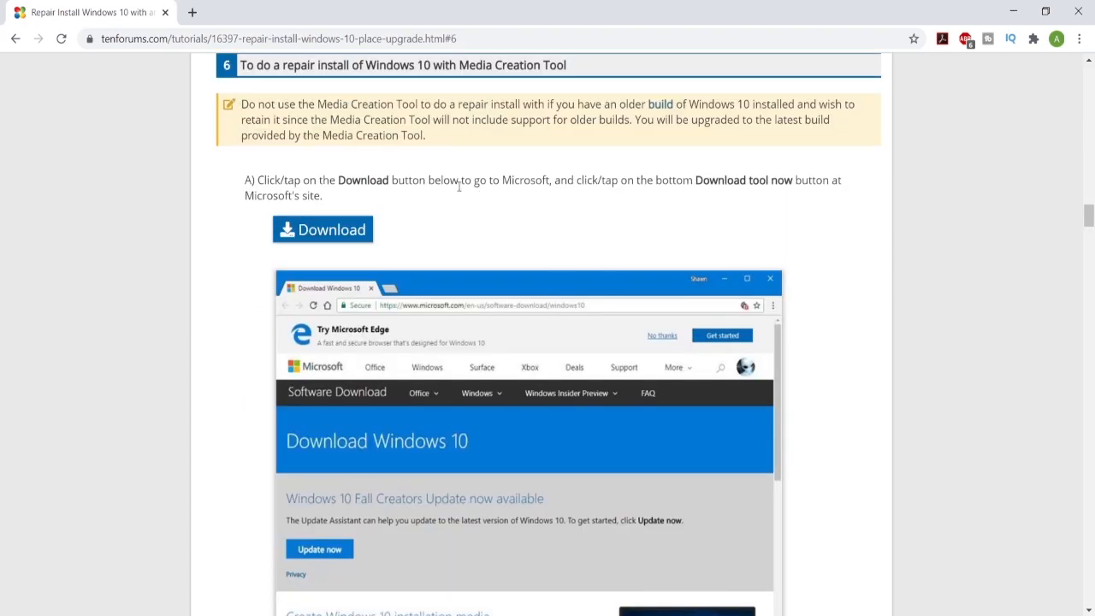
scroll(down, 3)
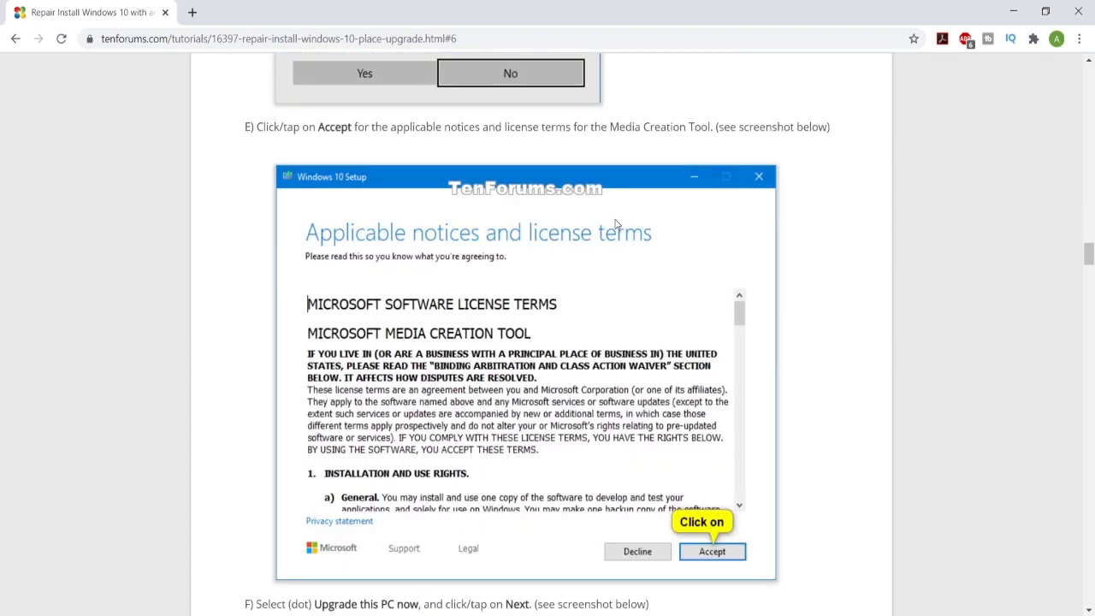
scroll(down, 3)
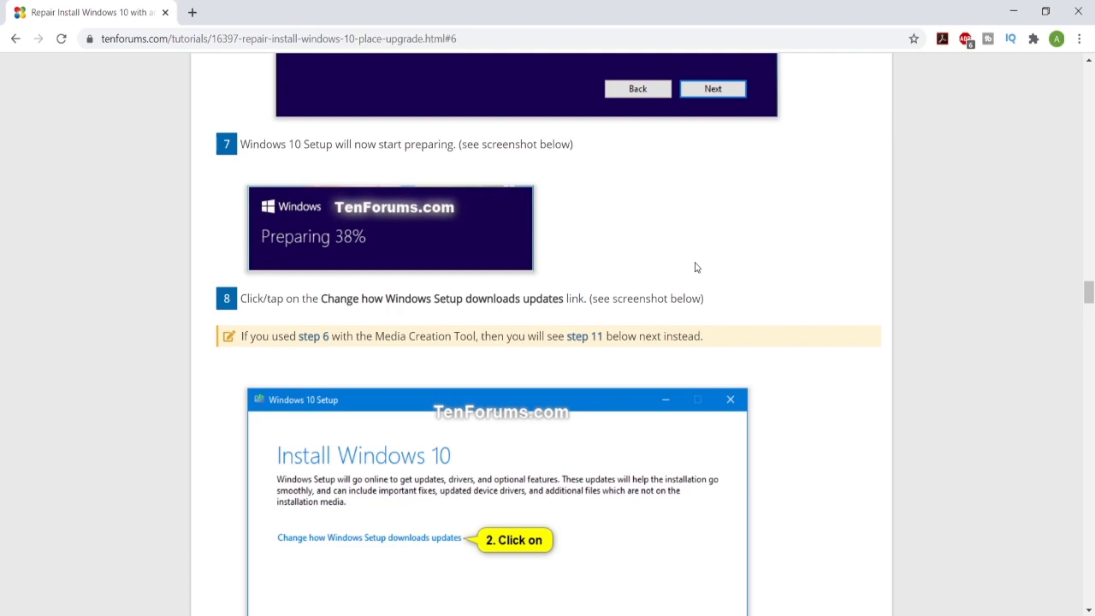
Scroll past sign-in and time settings to step 18's Disk Cleanup screenshots
scroll(down, 3)
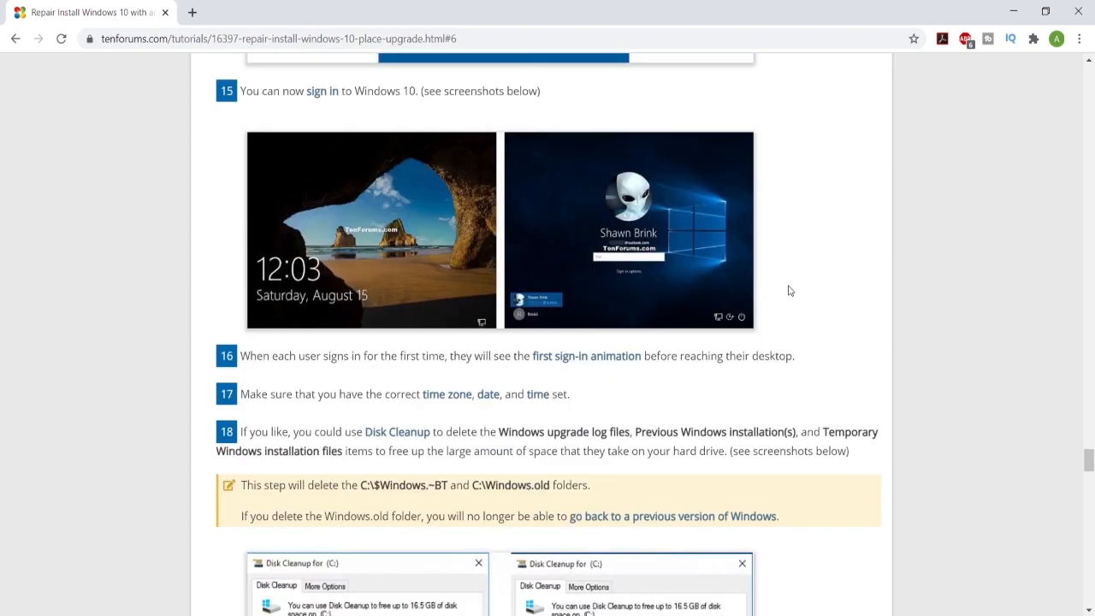
scroll(down, 3)
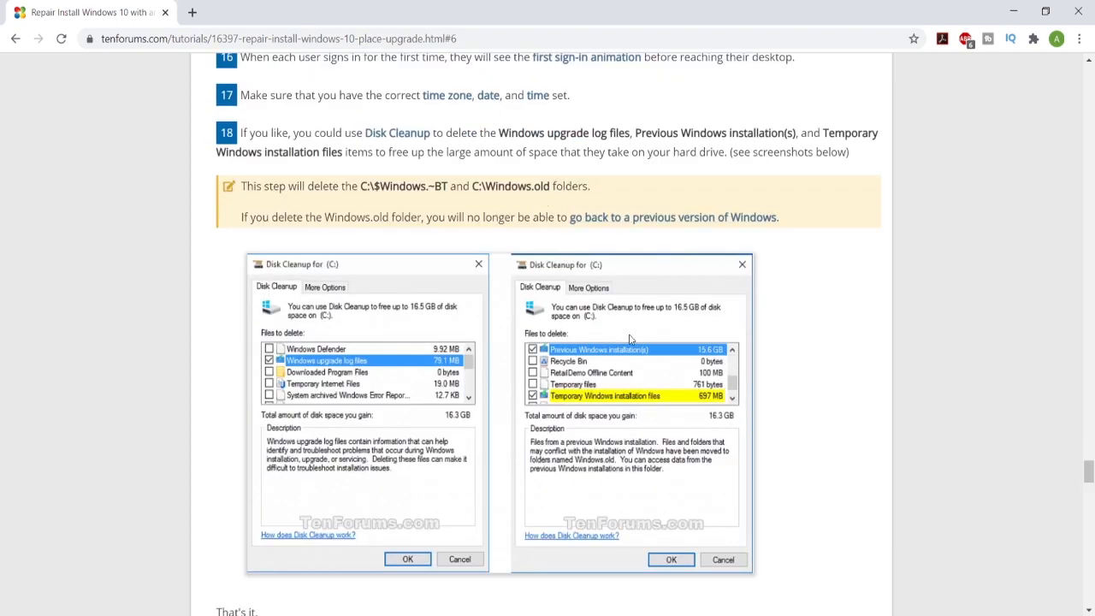
mouse_move(781, 400)
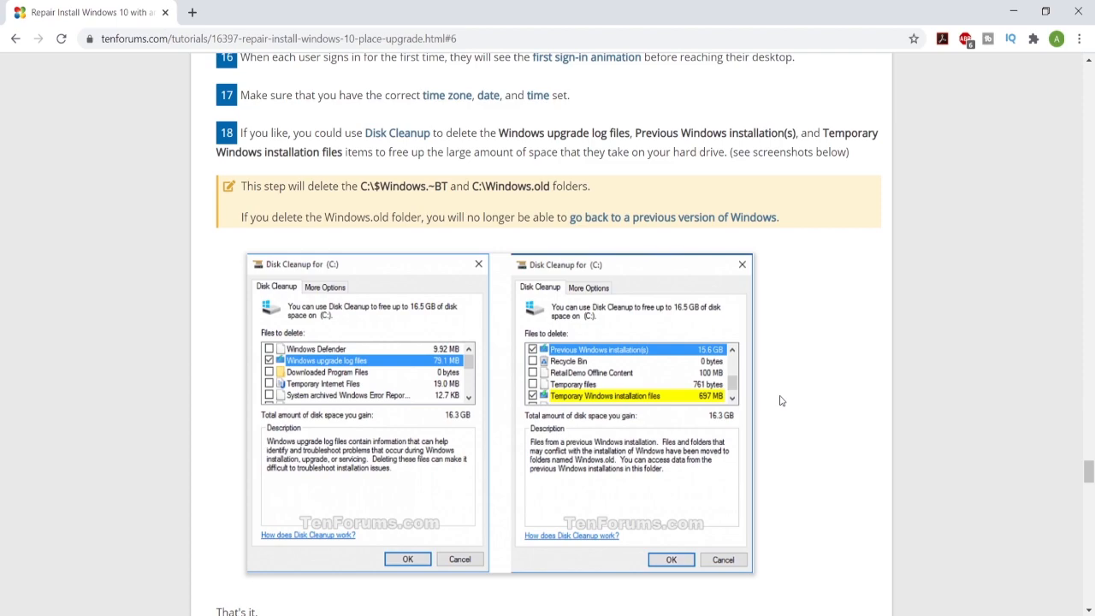
scroll(down, 3)
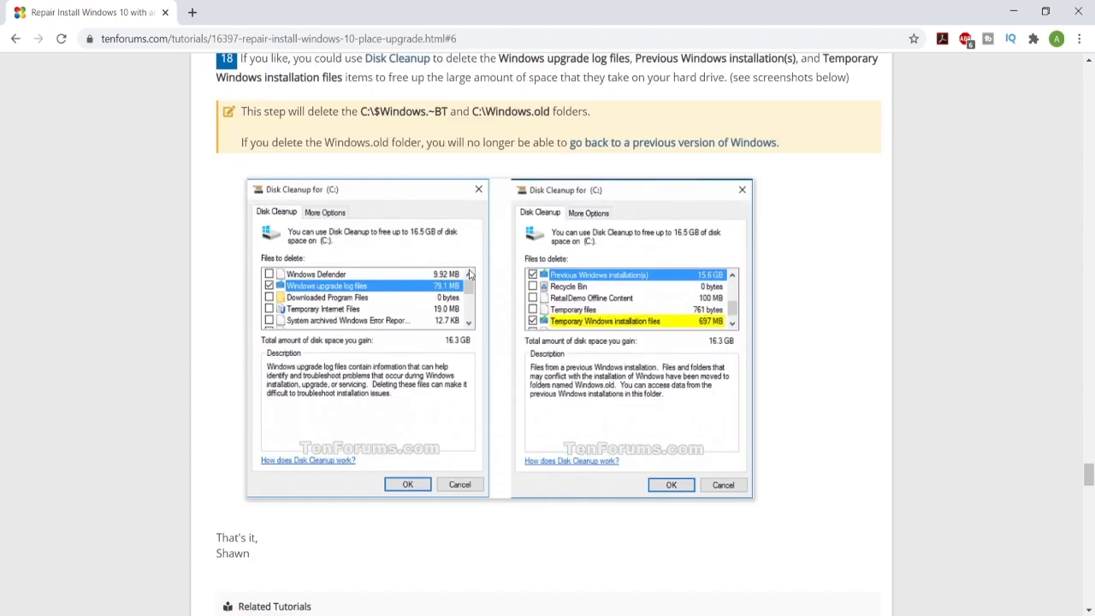
mouse_move(639, 261)
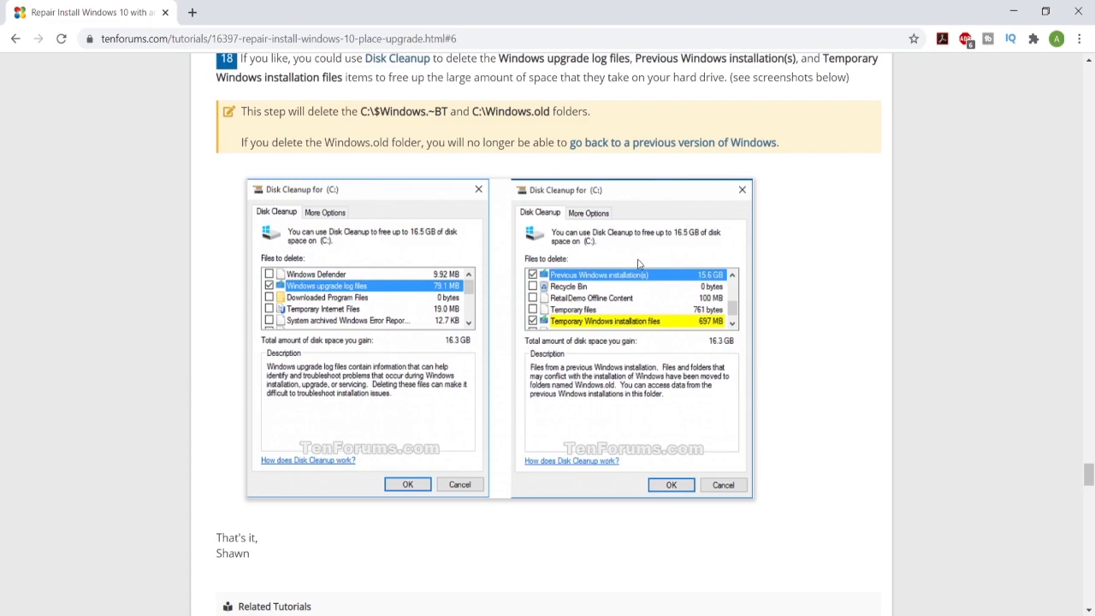
mouse_move(575, 567)
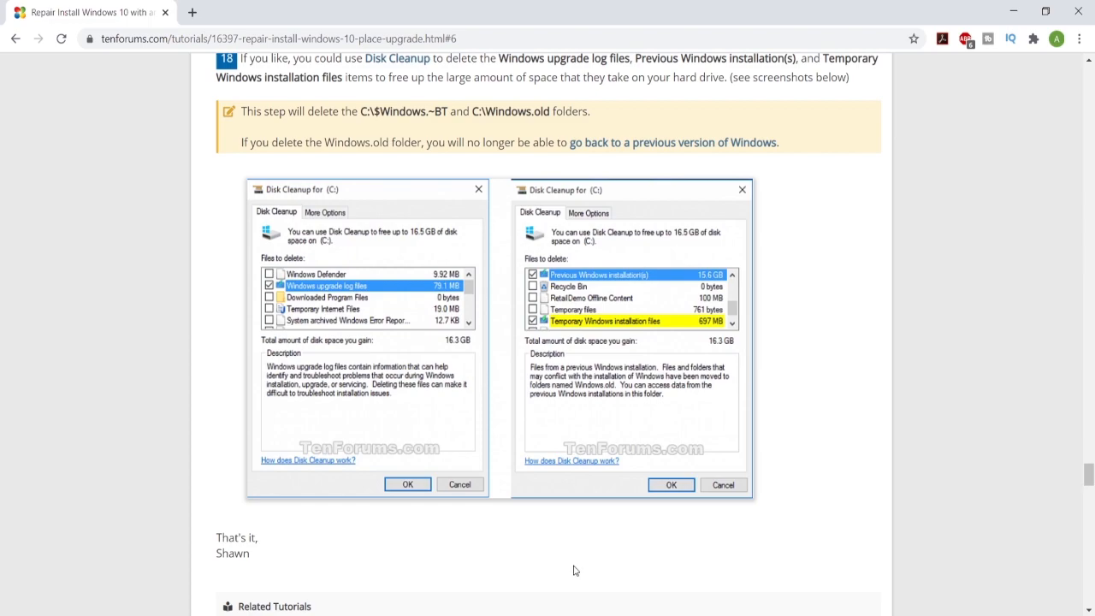